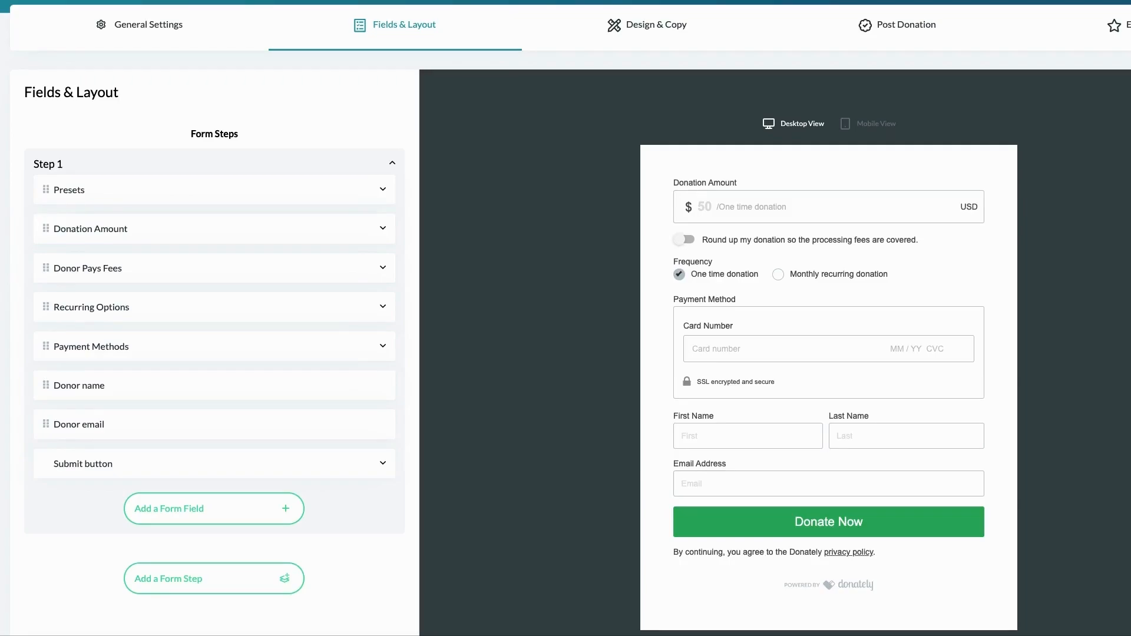
pyautogui.moveTo(441, 28)
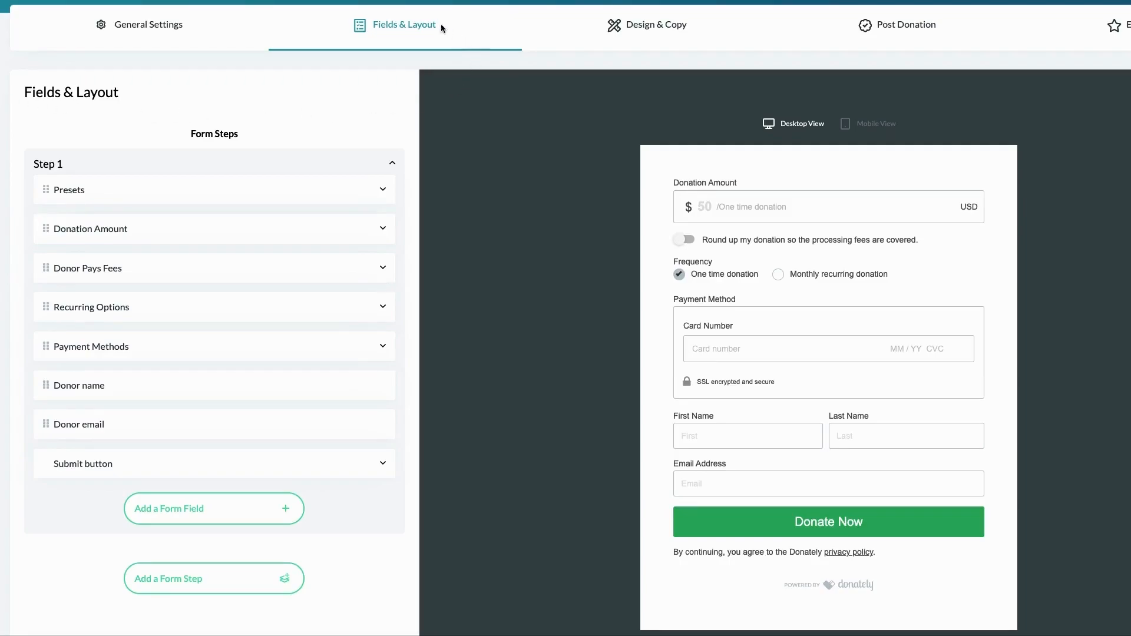
pyautogui.moveTo(402, 36)
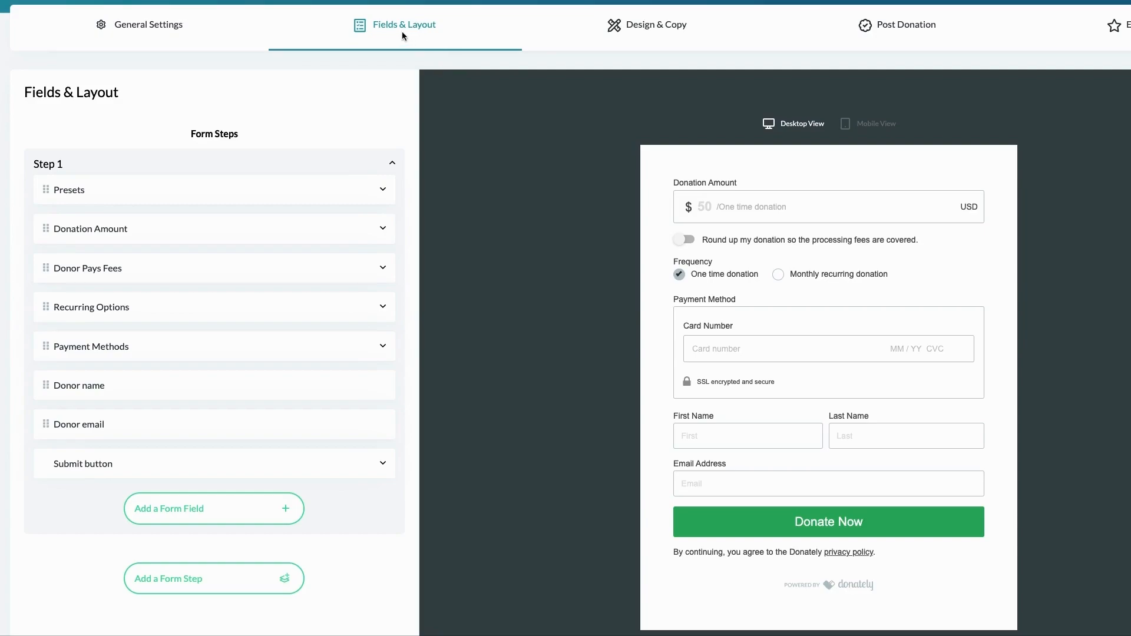
pyautogui.moveTo(377, 77)
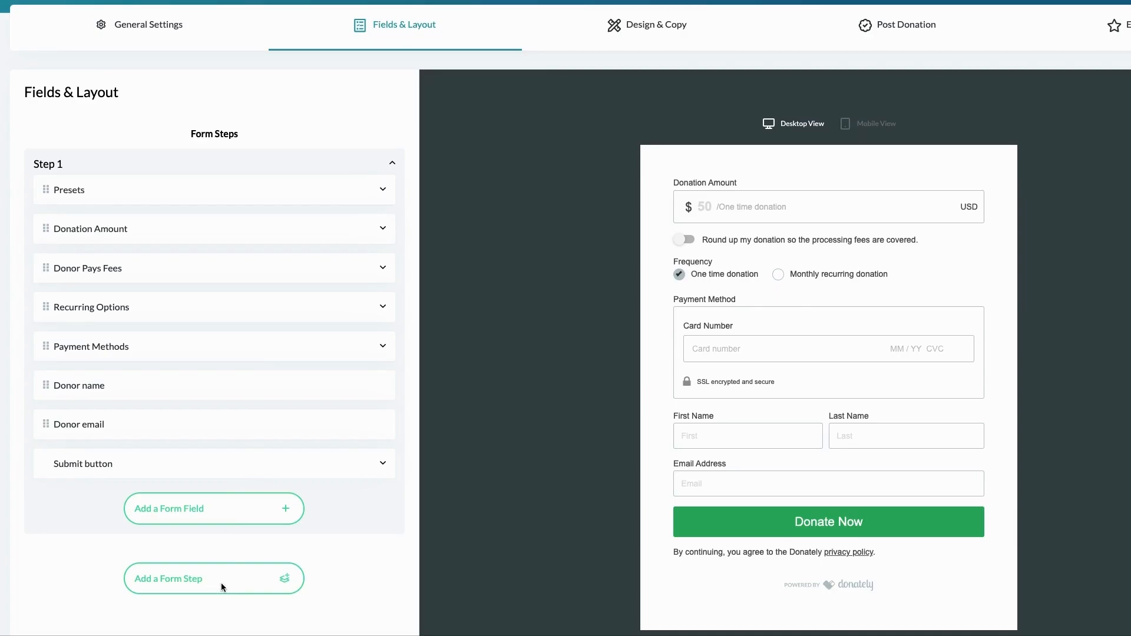
# Add a second form step so Step 2 holds the Submit button and Step 1 shows Next.
pyautogui.click(213, 579)
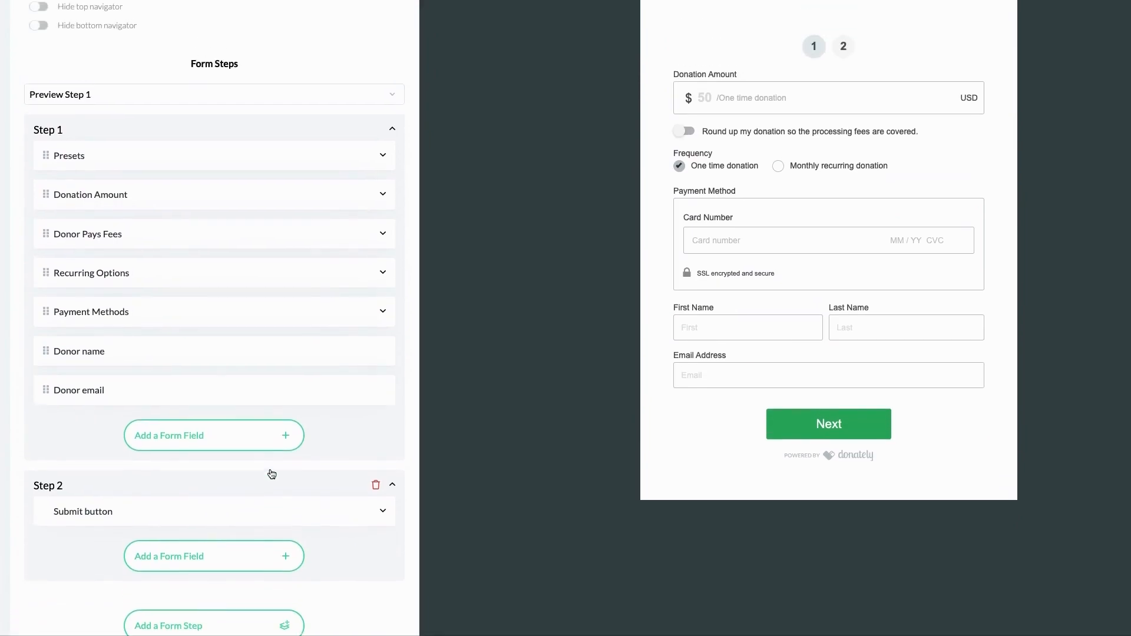
pyautogui.moveTo(78, 390); pyautogui.dragTo(86, 424)
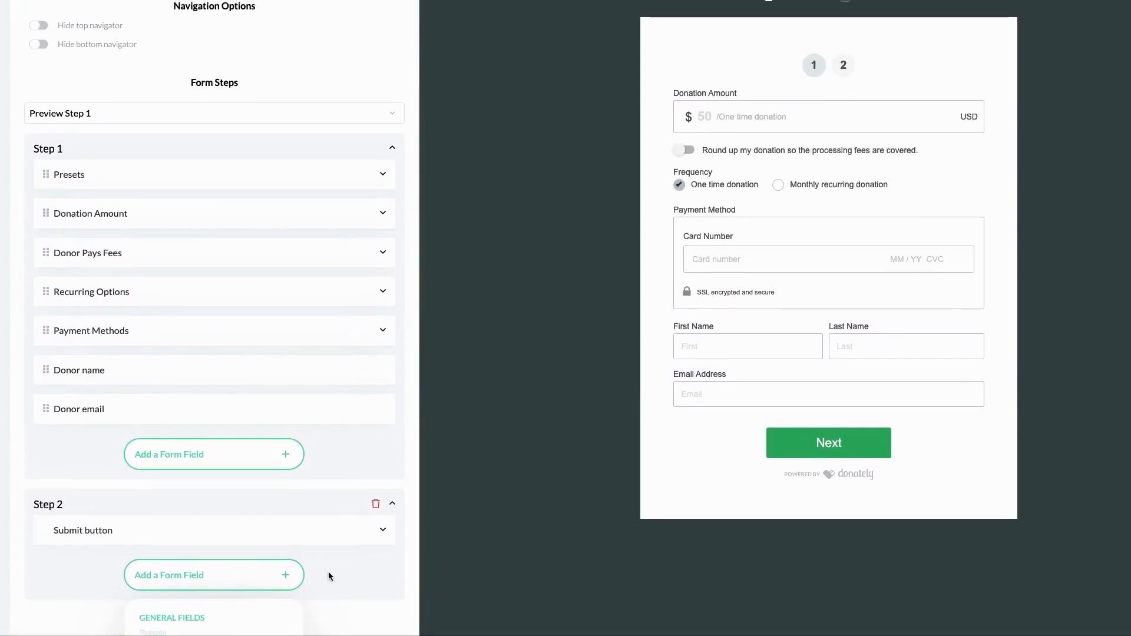
pyautogui.scroll(-3)
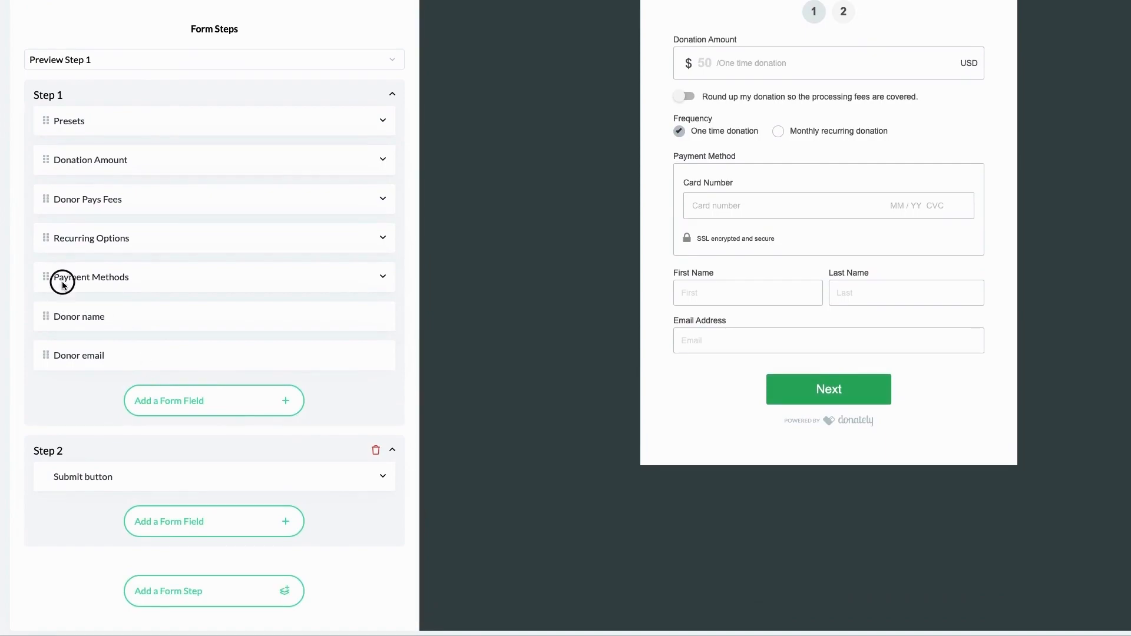
# Drag Payment Methods from Step 1 into Step 2 so card details leave step 1.
pyautogui.moveTo(91, 277); pyautogui.dragTo(91, 476)
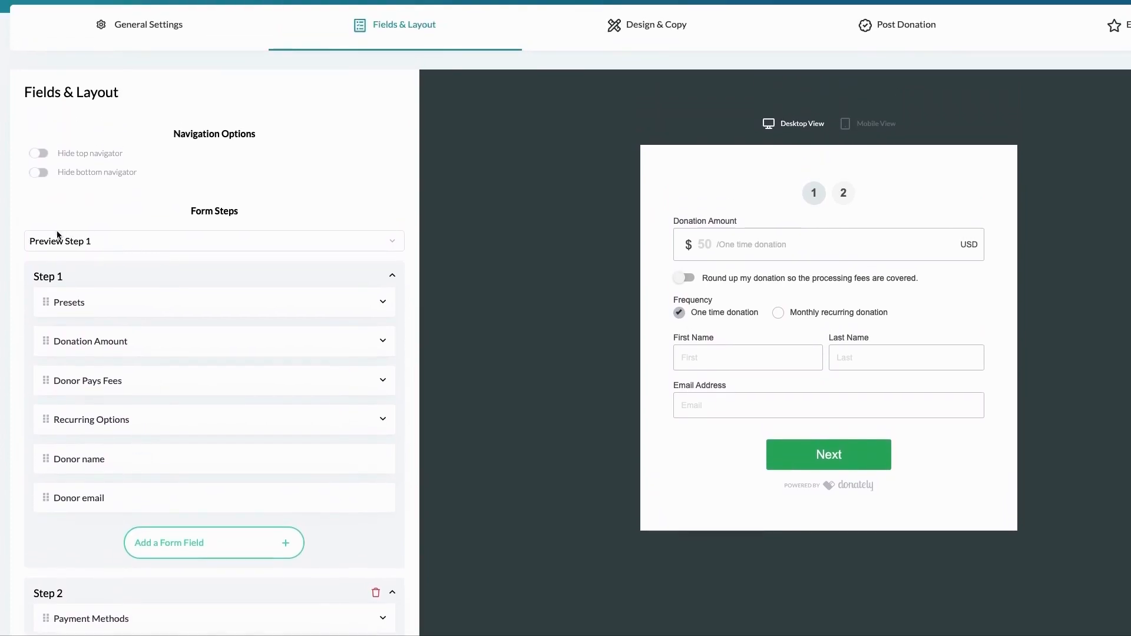
pyautogui.moveTo(113, 243)
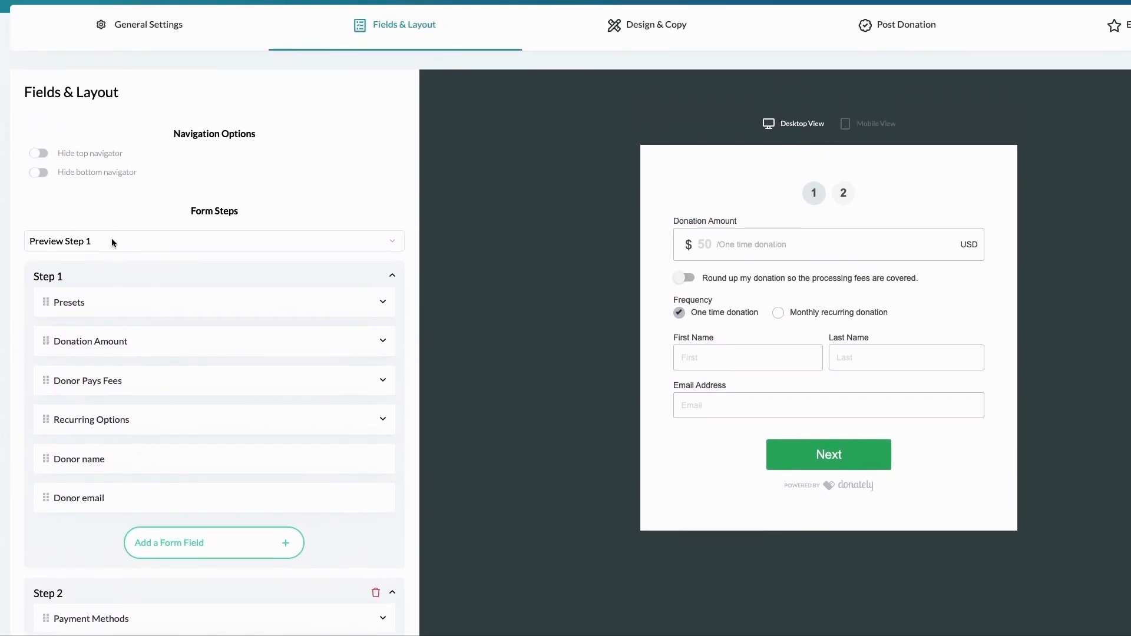
# Preview Step 2 with card payment and Donate Now, shown in Mobile View.
pyautogui.click(213, 241)
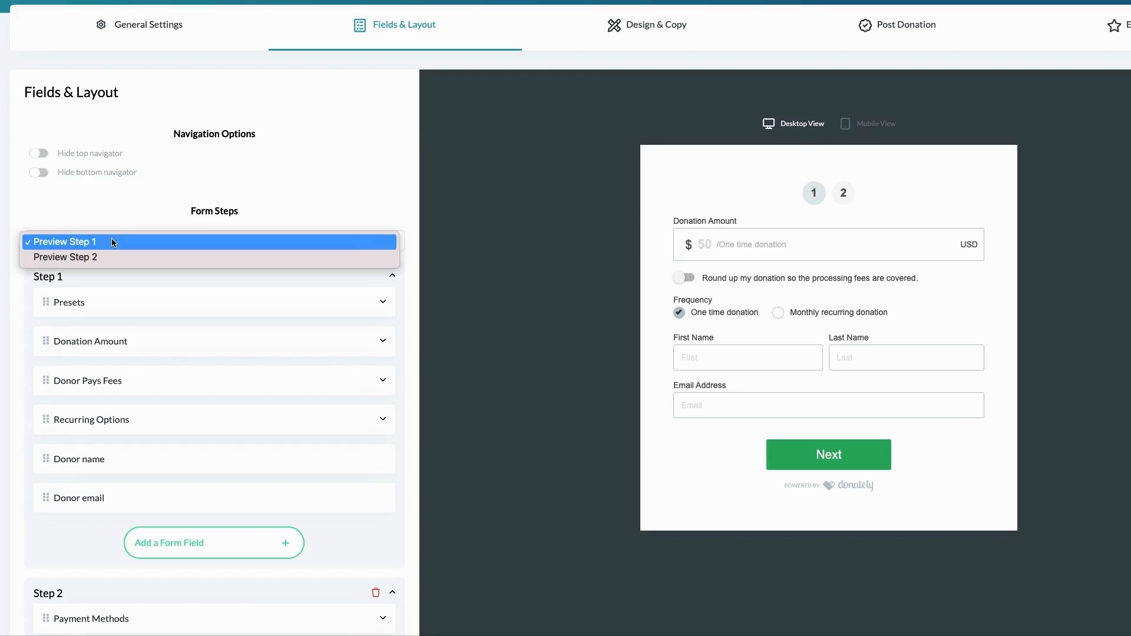
pyautogui.click(64, 258)
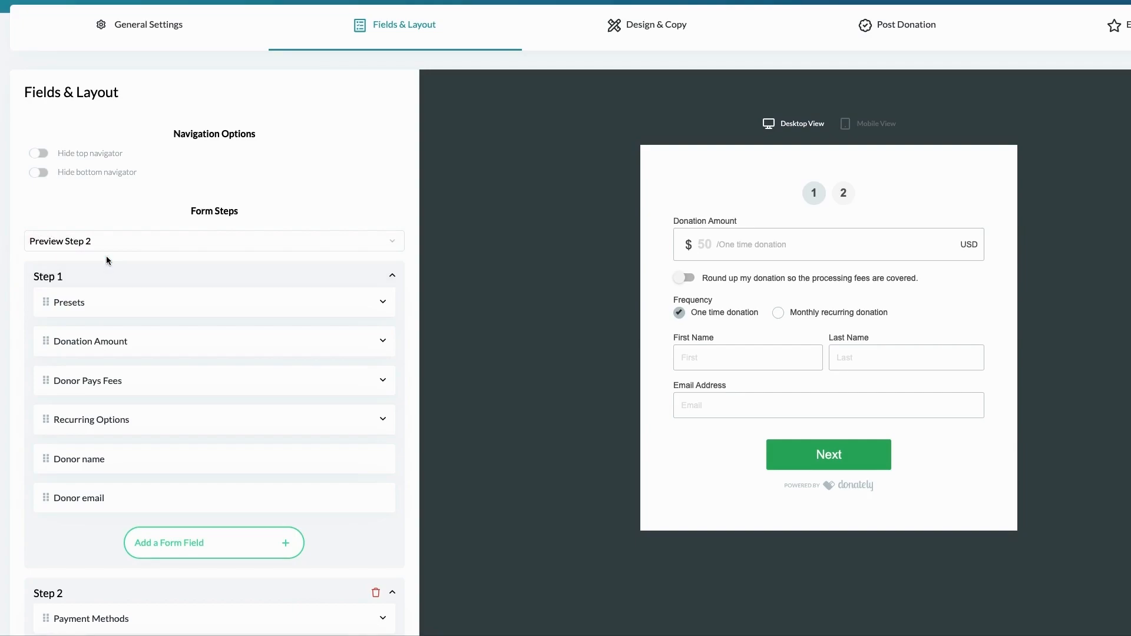
pyautogui.click(828, 455)
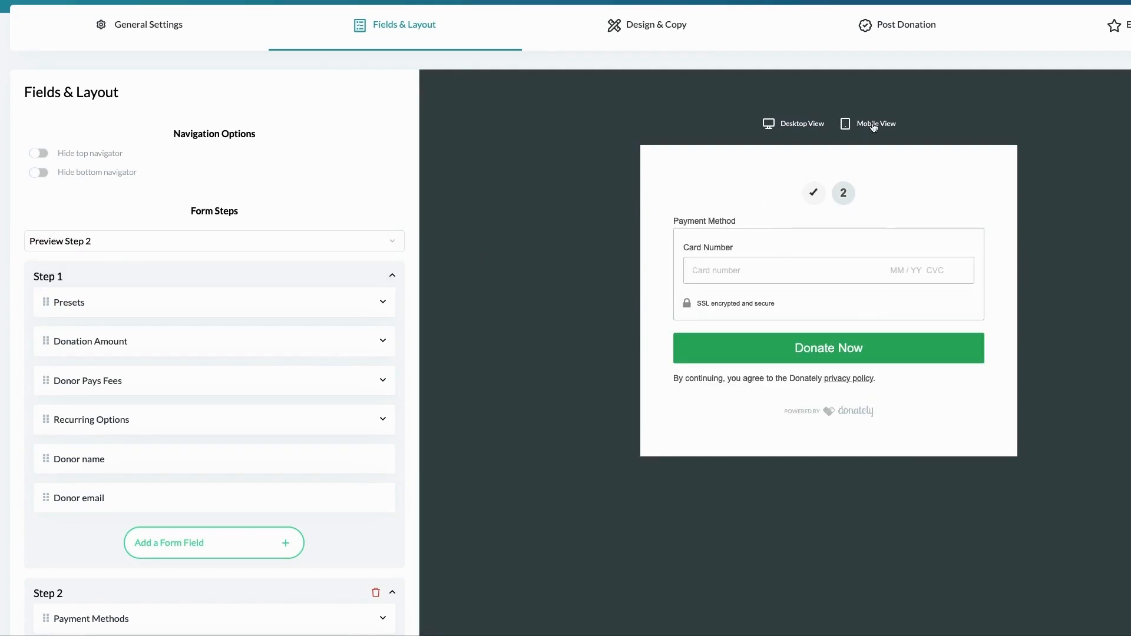
pyautogui.click(875, 123)
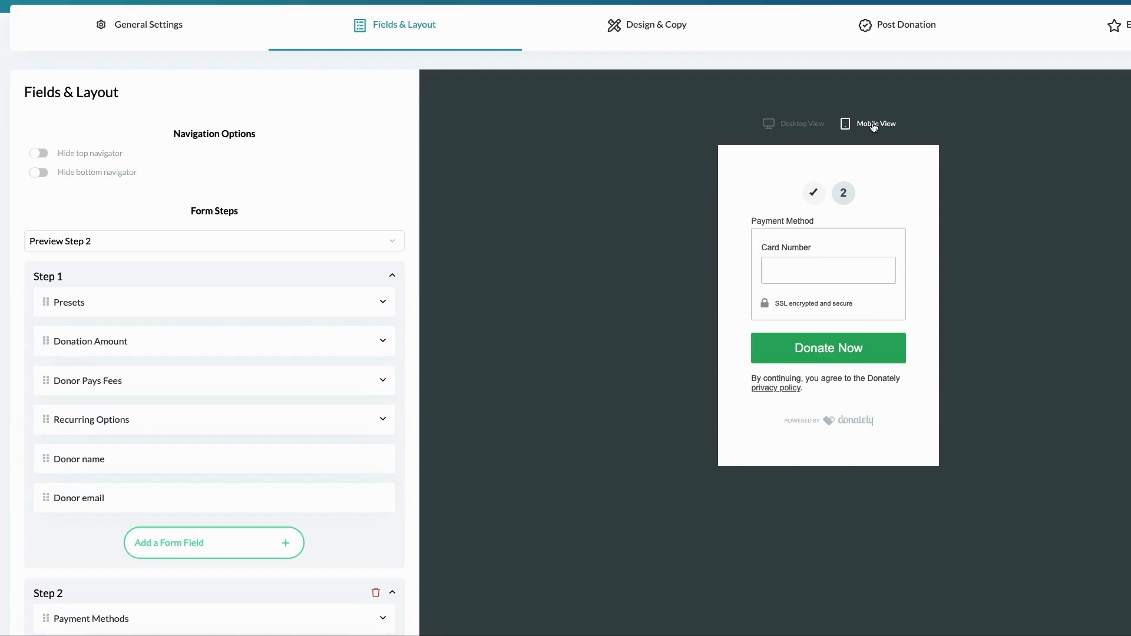